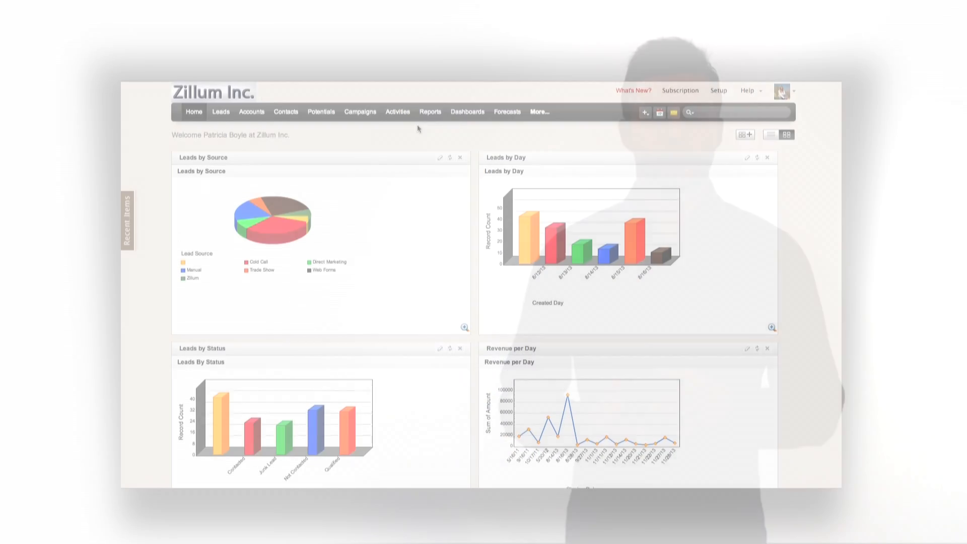
- Reach Territory Management in Setup and build the Global Sales hierarchy from scratch
{"action": "left_click", "coordinate": [718, 90]}
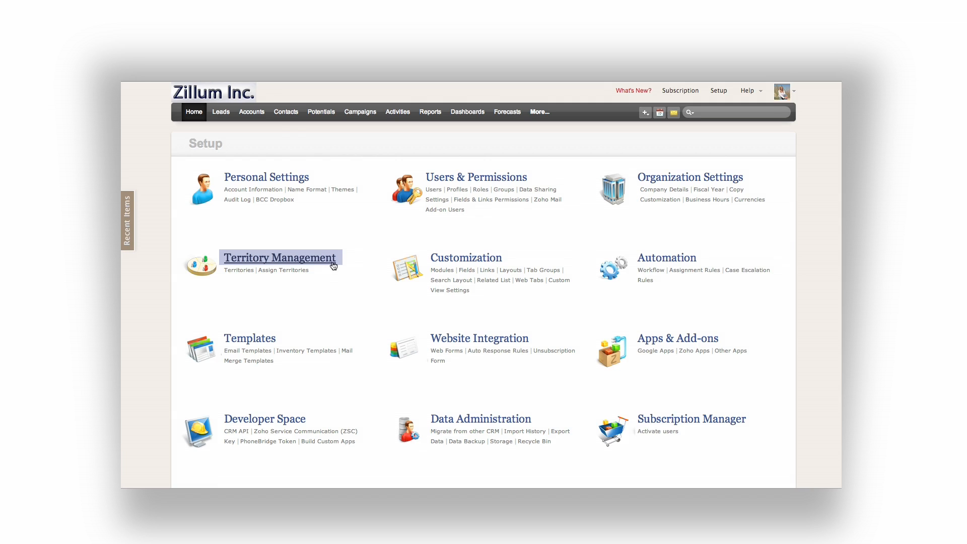
{"action": "left_click", "coordinate": [279, 256]}
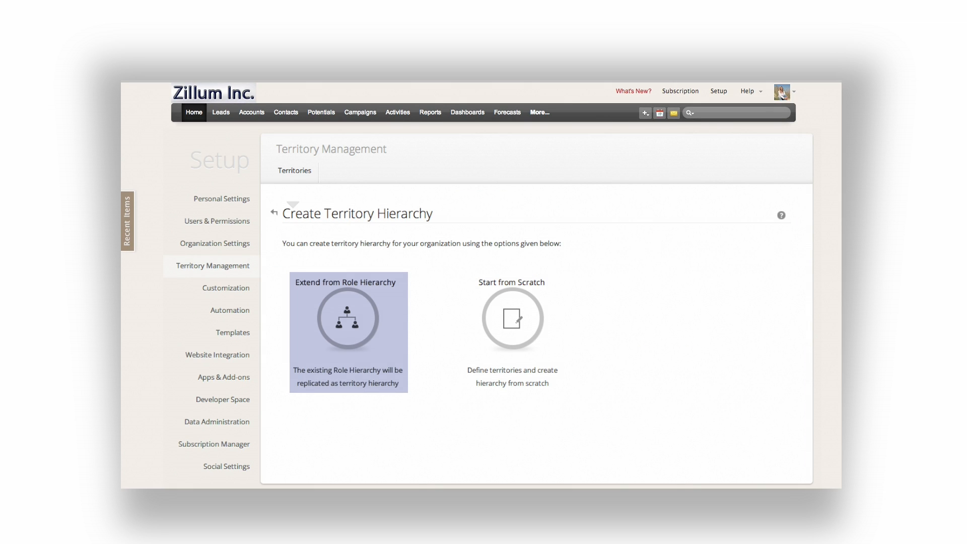
{"action": "left_click", "coordinate": [512, 331]}
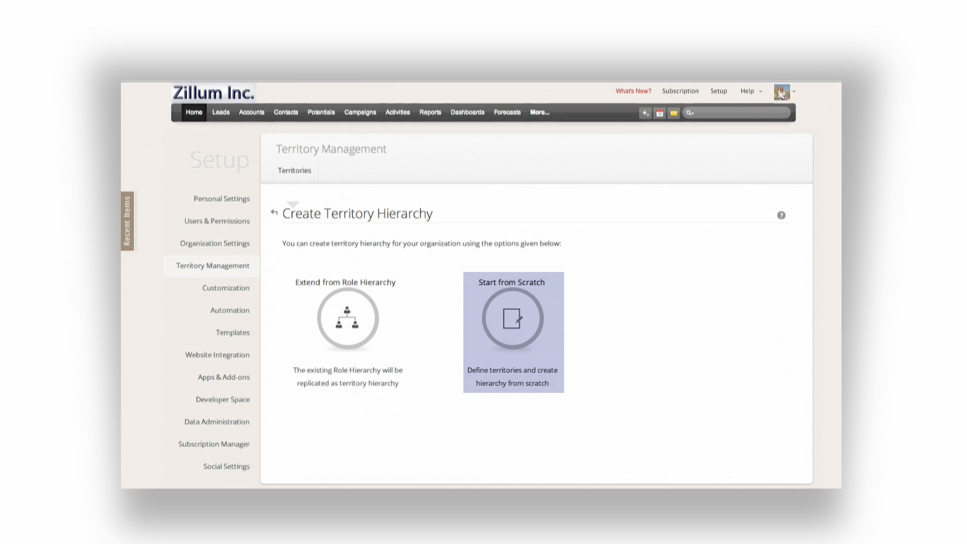
{"action": "left_click", "coordinate": [512, 319]}
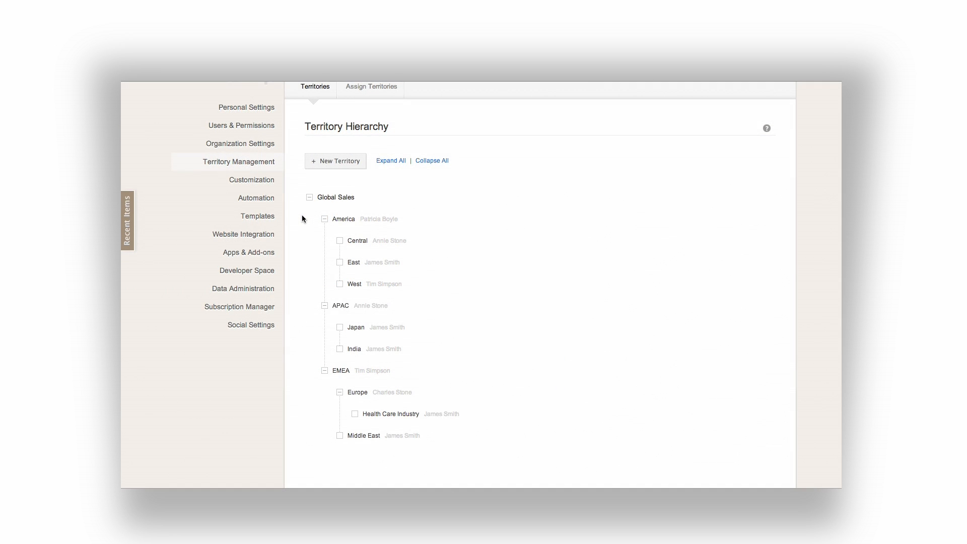
- Begin a new territory under Global Sales from the Territory Hierarchy page
{"action": "left_click", "coordinate": [342, 219]}
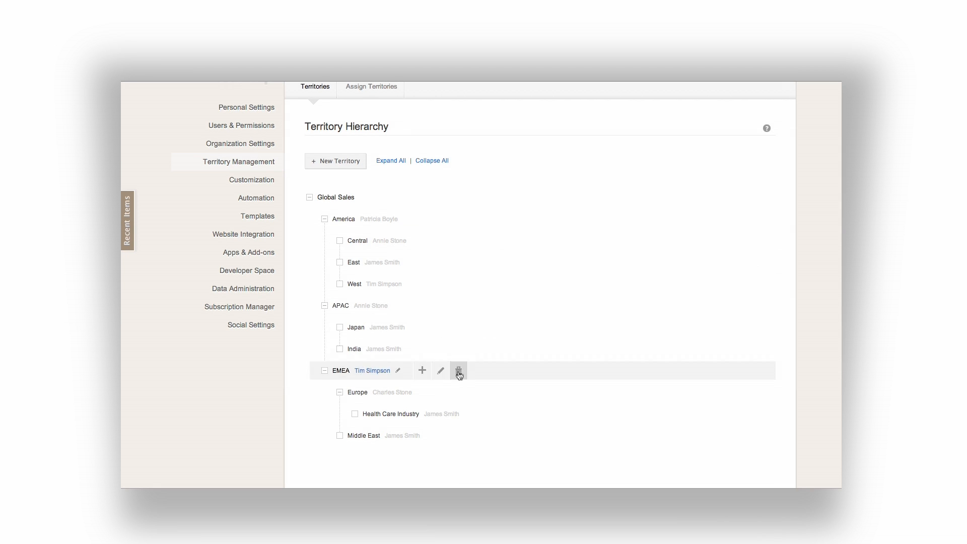
{"action": "mouse_move", "coordinate": [413, 468]}
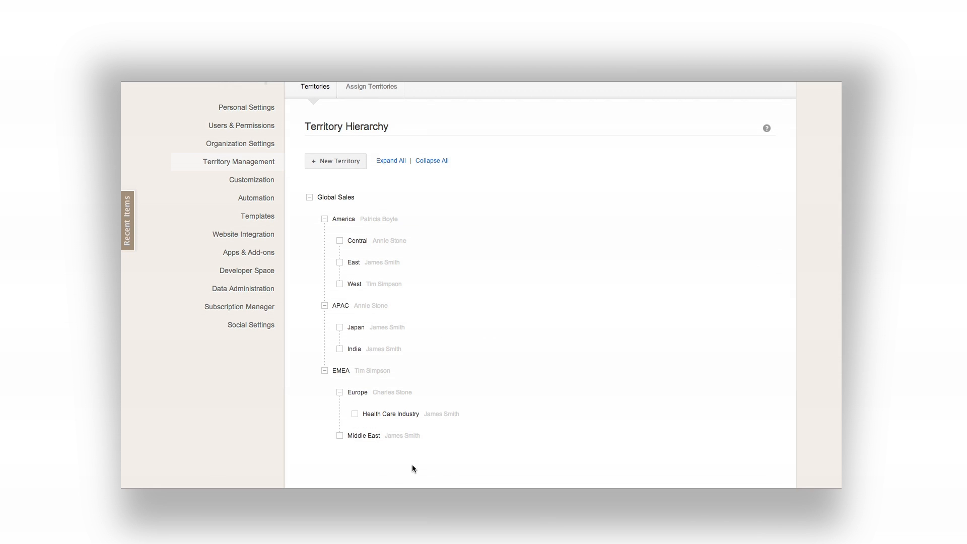
{"action": "mouse_move", "coordinate": [293, 320]}
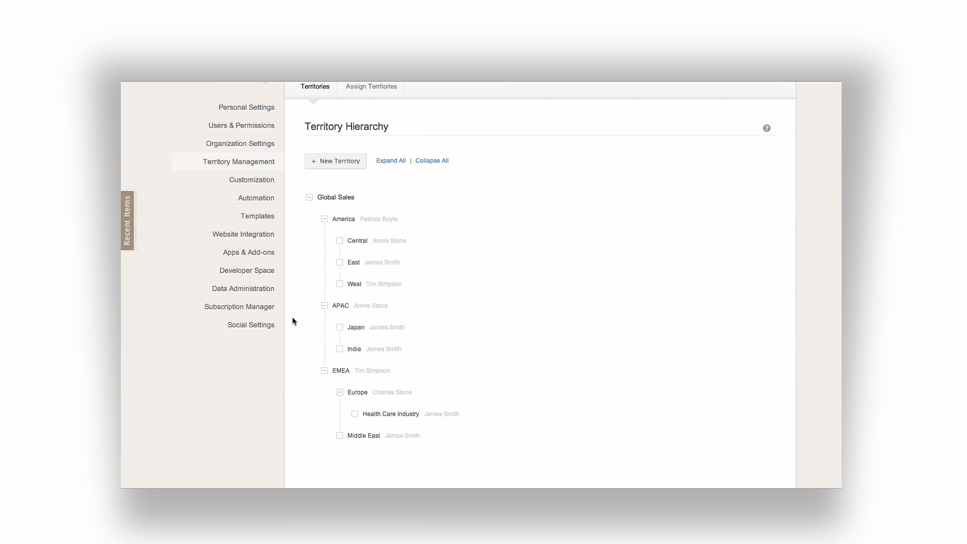
{"action": "left_click", "coordinate": [336, 161]}
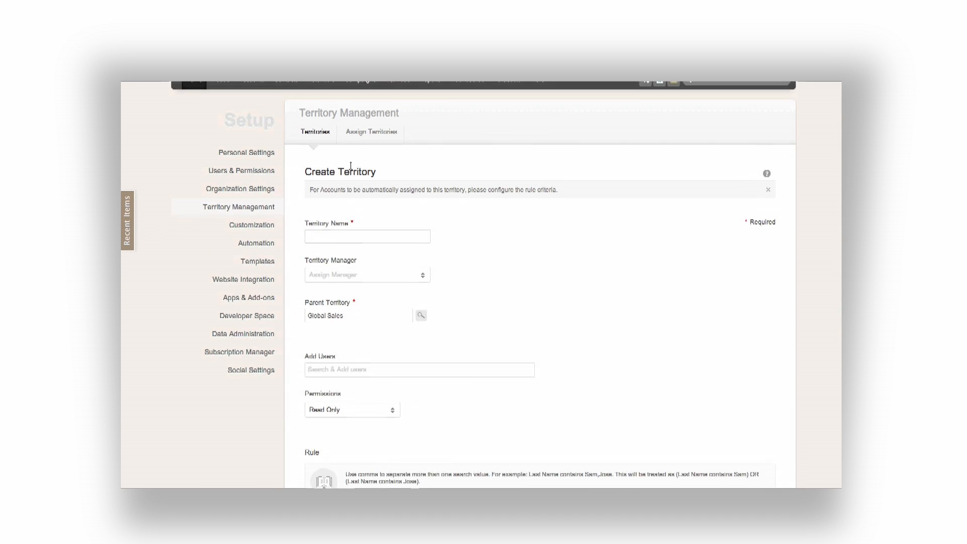
{"action": "left_click", "coordinate": [367, 303]}
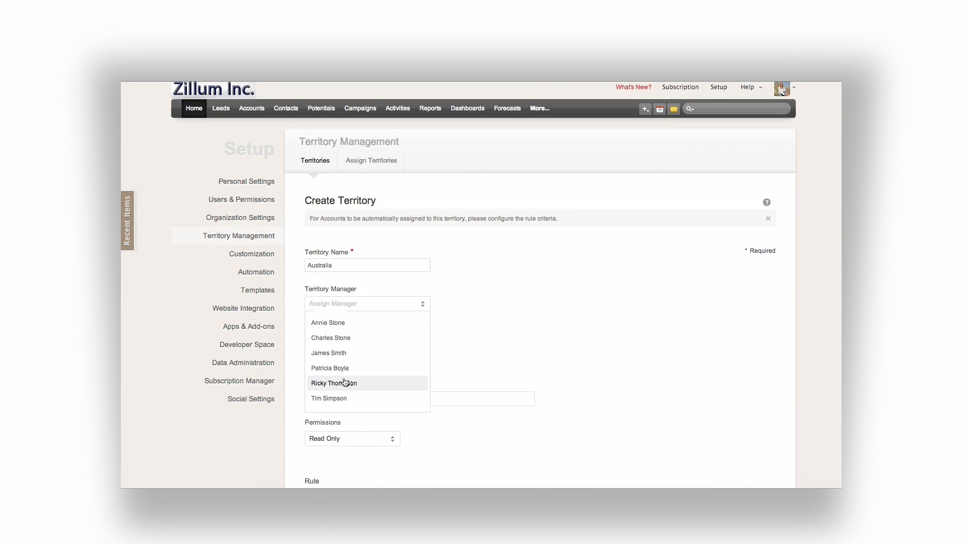
{"action": "left_click", "coordinate": [333, 383]}
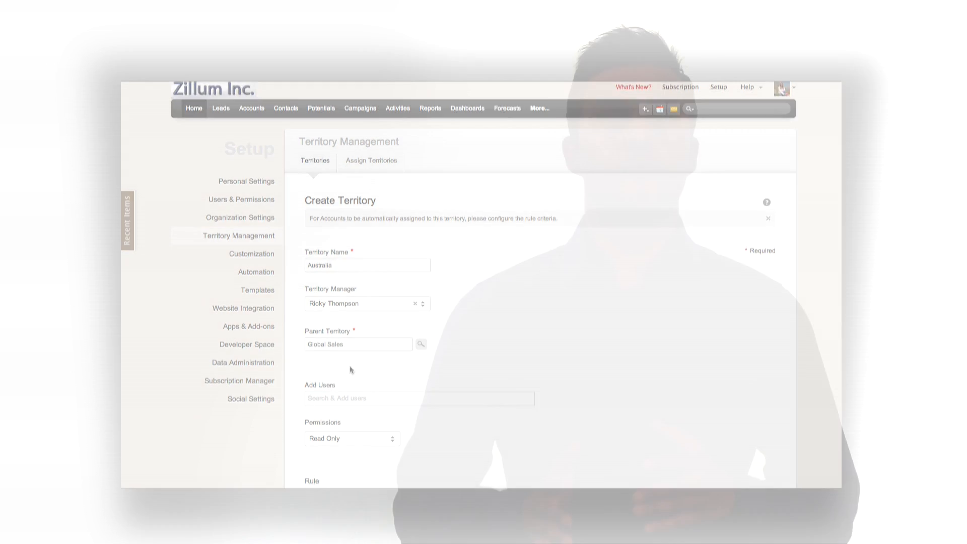
{"action": "left_click", "coordinate": [418, 398]}
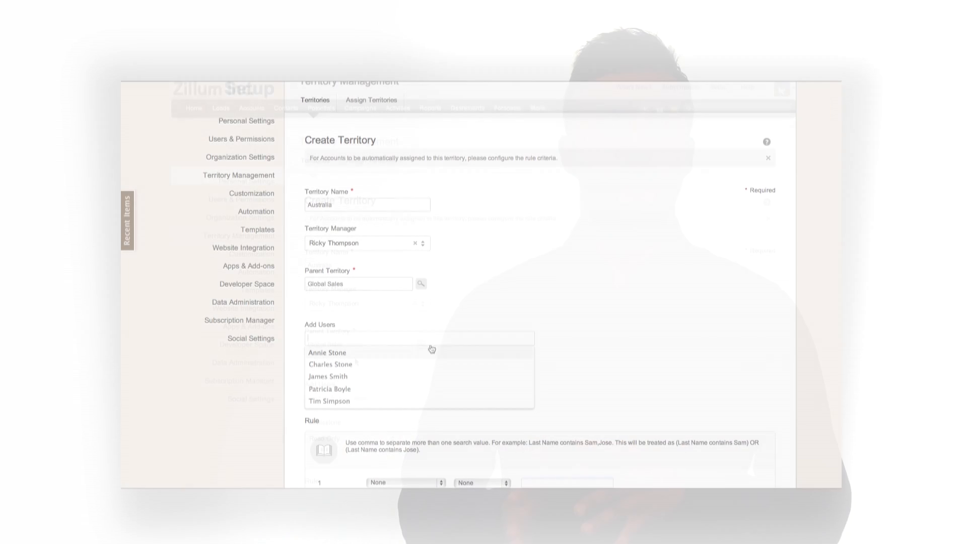
{"action": "left_click", "coordinate": [331, 363]}
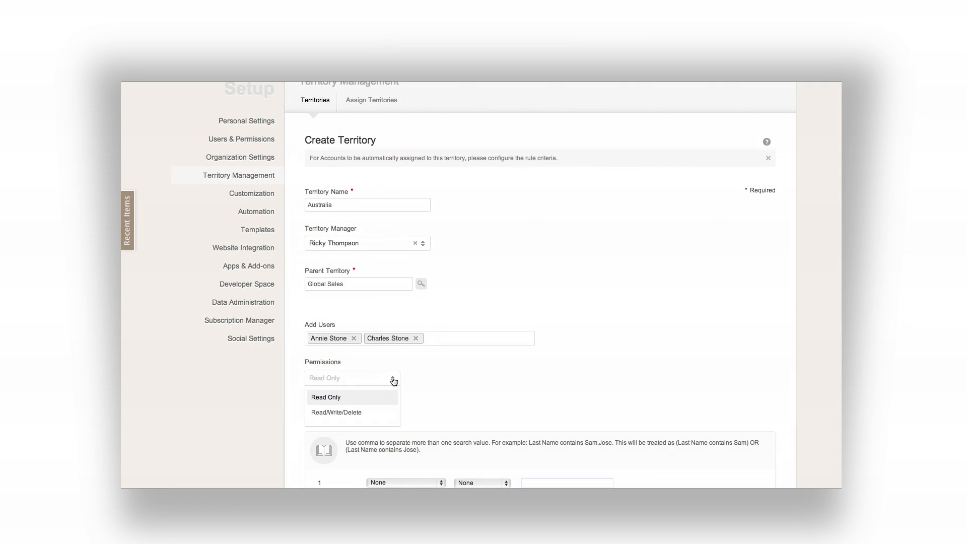
{"action": "mouse_move", "coordinate": [394, 411]}
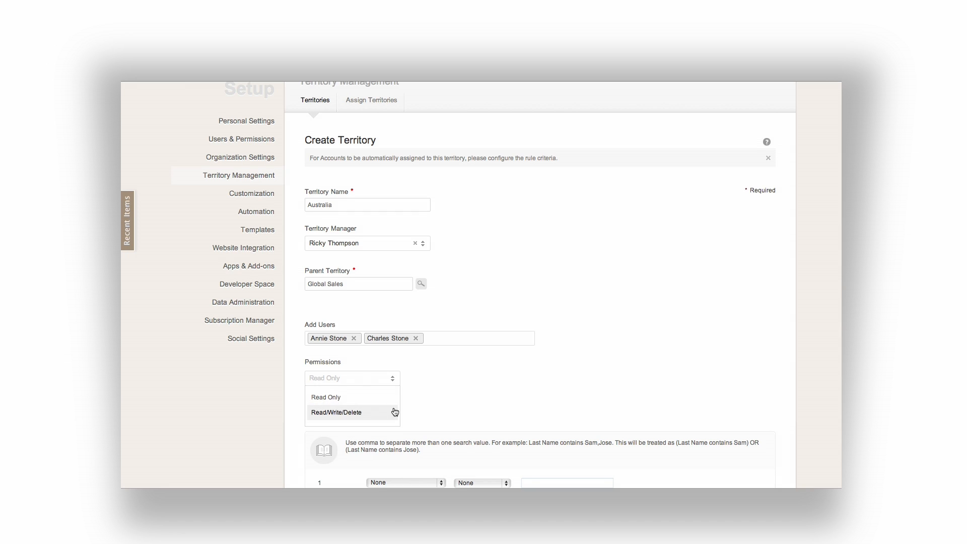
{"action": "left_click", "coordinate": [336, 411]}
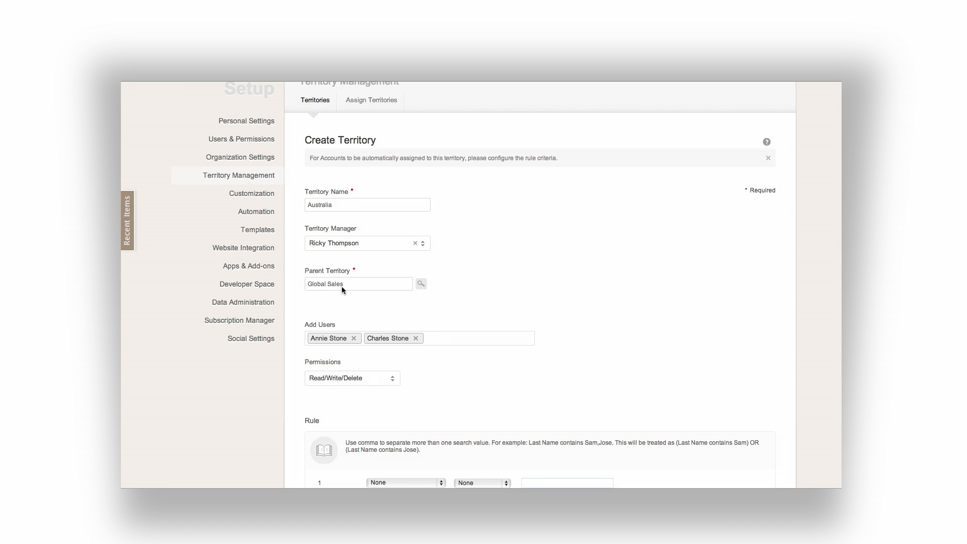
{"action": "mouse_move", "coordinate": [476, 390]}
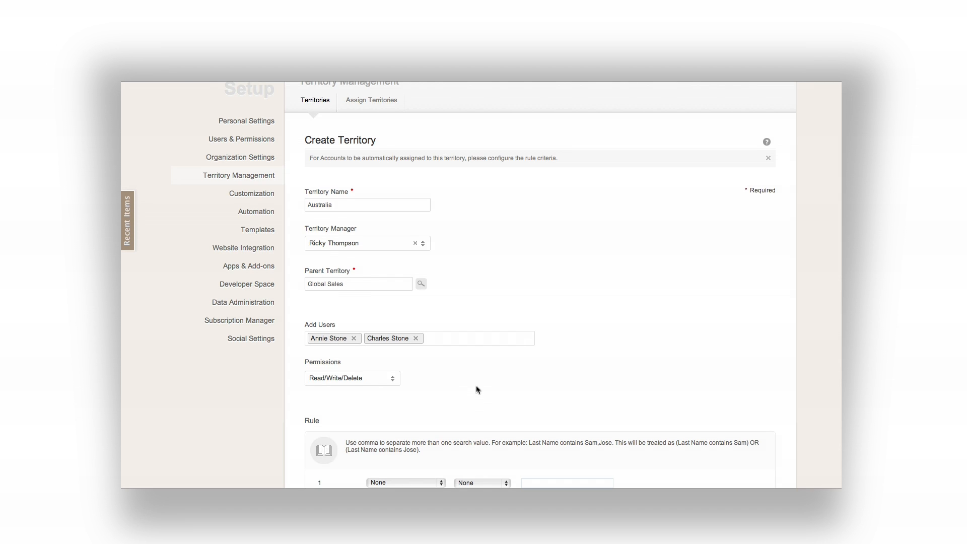
{"action": "scroll", "scroll_direction": "down", "scroll_amount": 3}
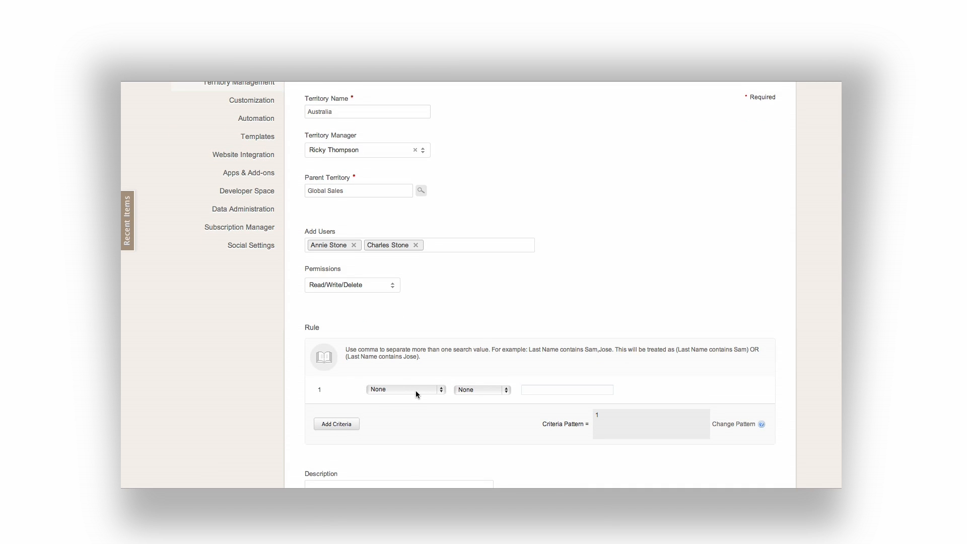
- Add the rule Shipping Country is Australia to the territory
{"action": "left_click", "coordinate": [404, 389]}
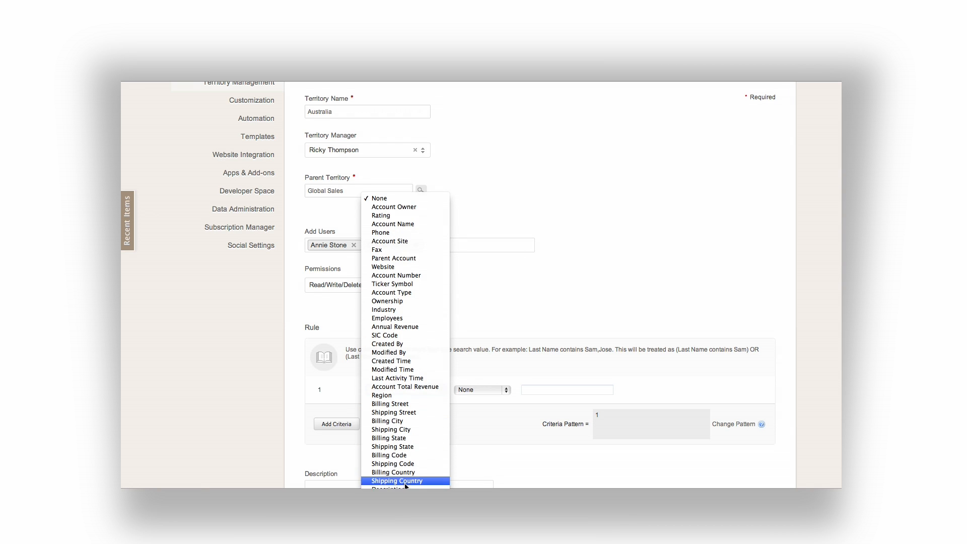
{"action": "left_click", "coordinate": [397, 480]}
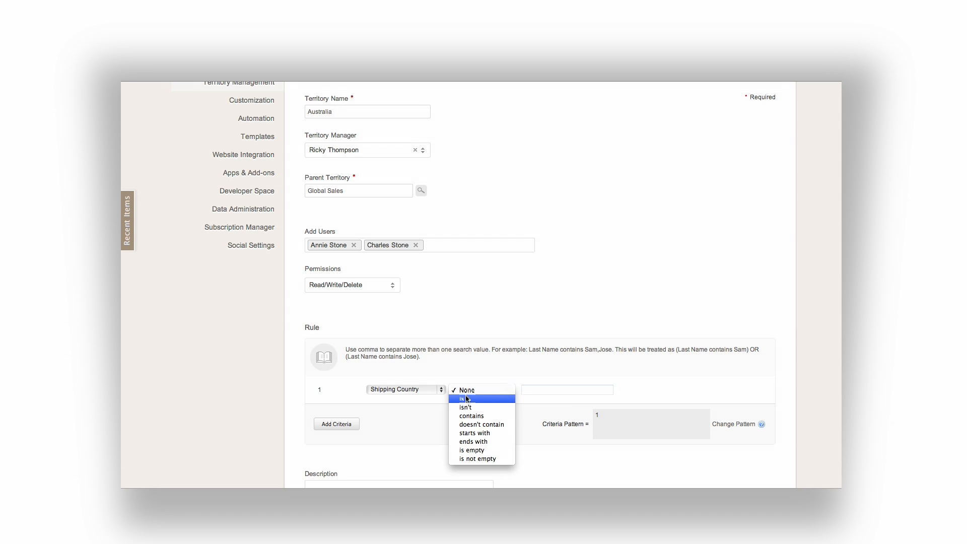
{"action": "left_click", "coordinate": [462, 398]}
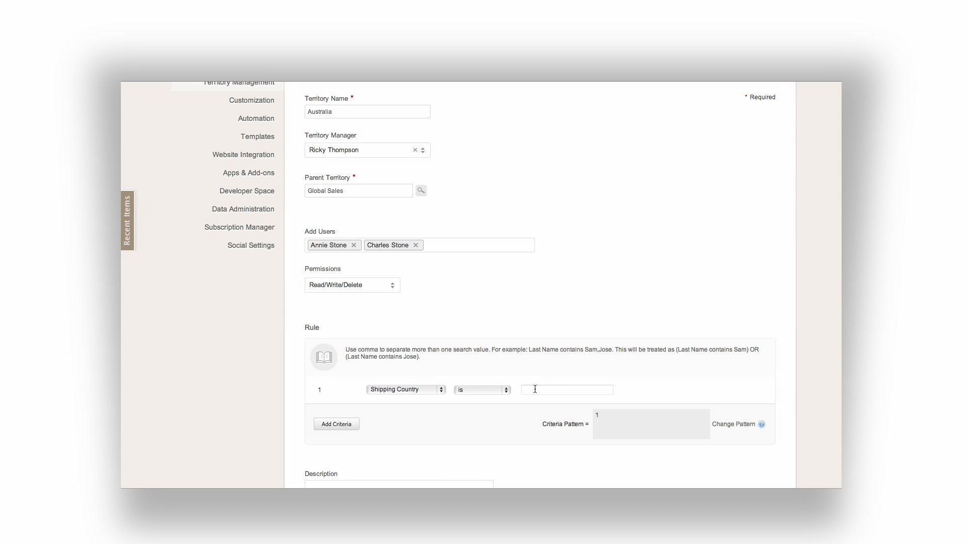
{"action": "type", "text": "Australia"}
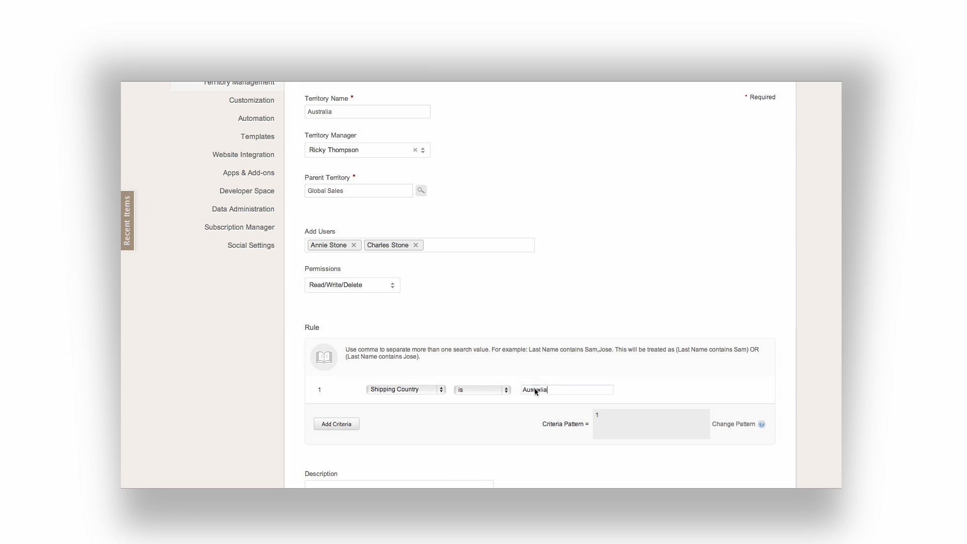
{"action": "scroll", "scroll_direction": "down", "scroll_amount": 3}
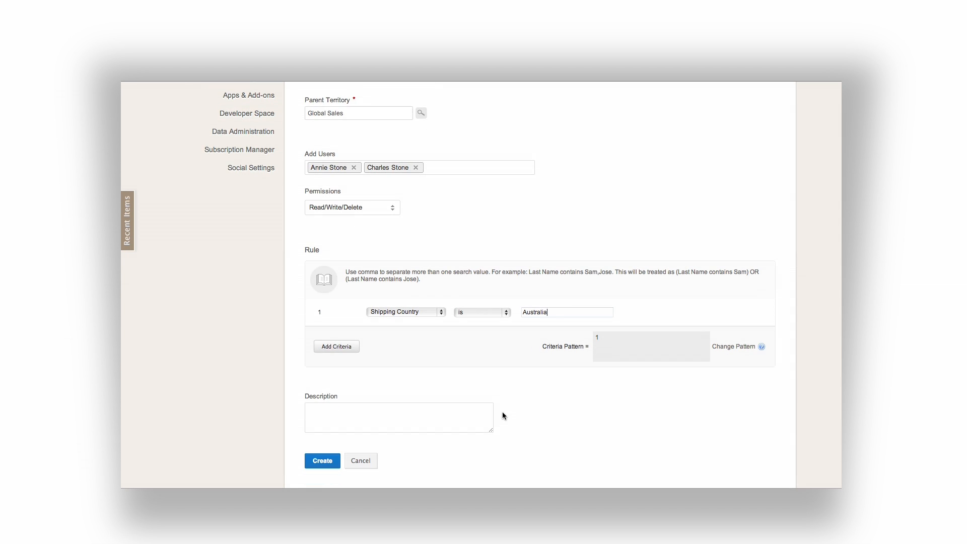
- Create the Australia territory and move on to assigning territories to accounts
{"action": "left_click", "coordinate": [398, 416]}
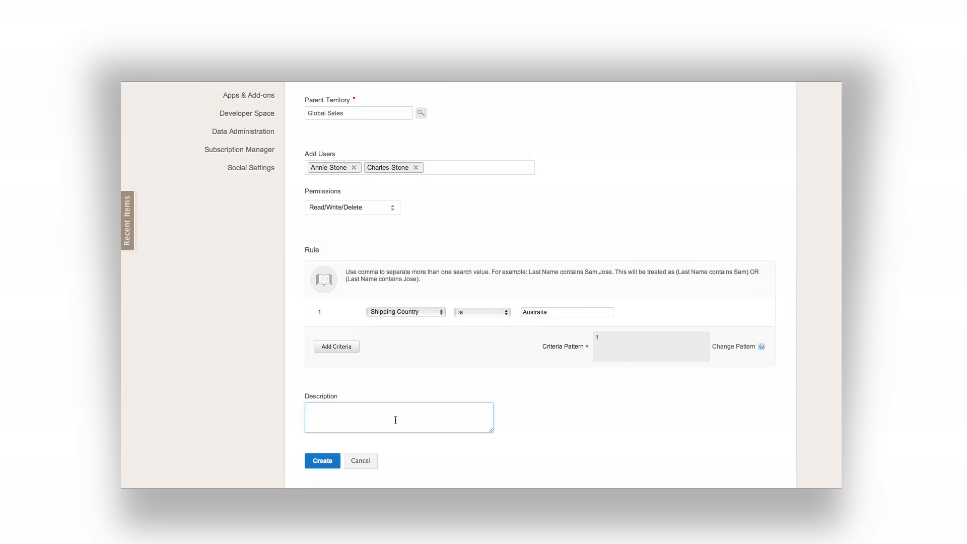
{"action": "left_click", "coordinate": [322, 460]}
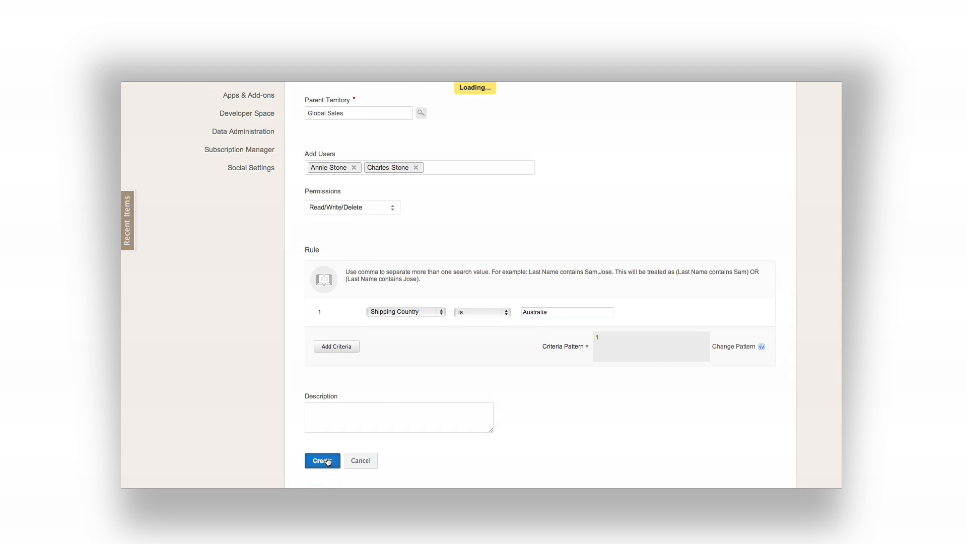
{"action": "left_click", "coordinate": [321, 460]}
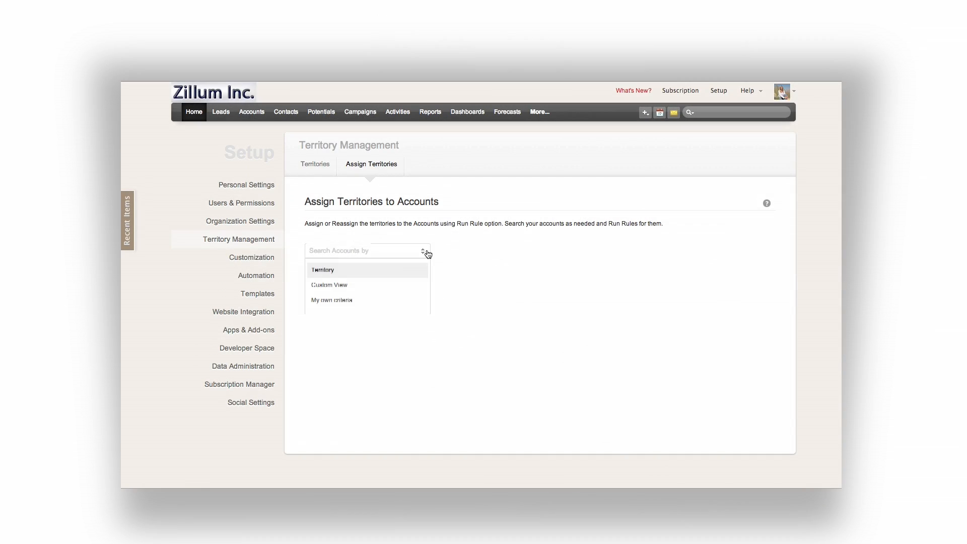
- Run territory rules on the accounts in the Australia custom view and acknowledge the notice
{"action": "left_click", "coordinate": [329, 284]}
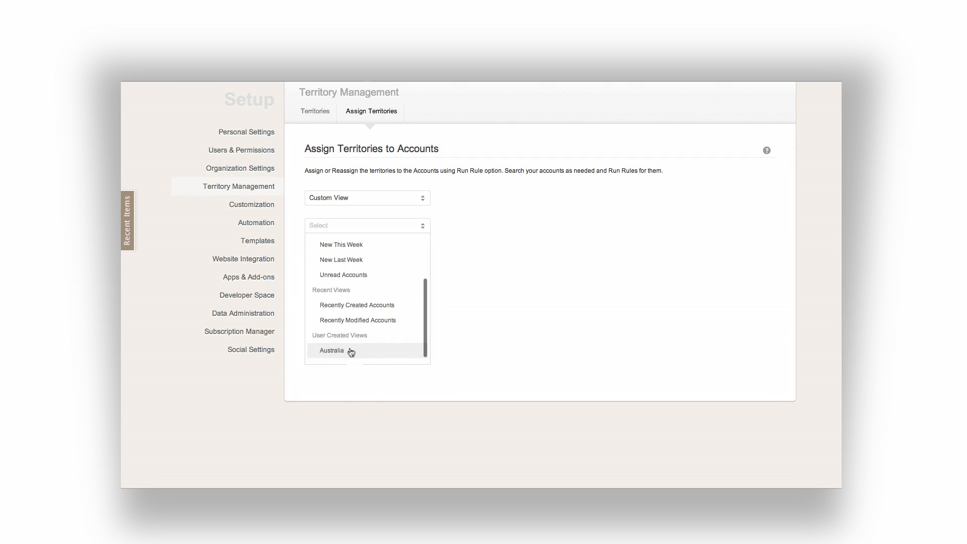
{"action": "left_click", "coordinate": [331, 351]}
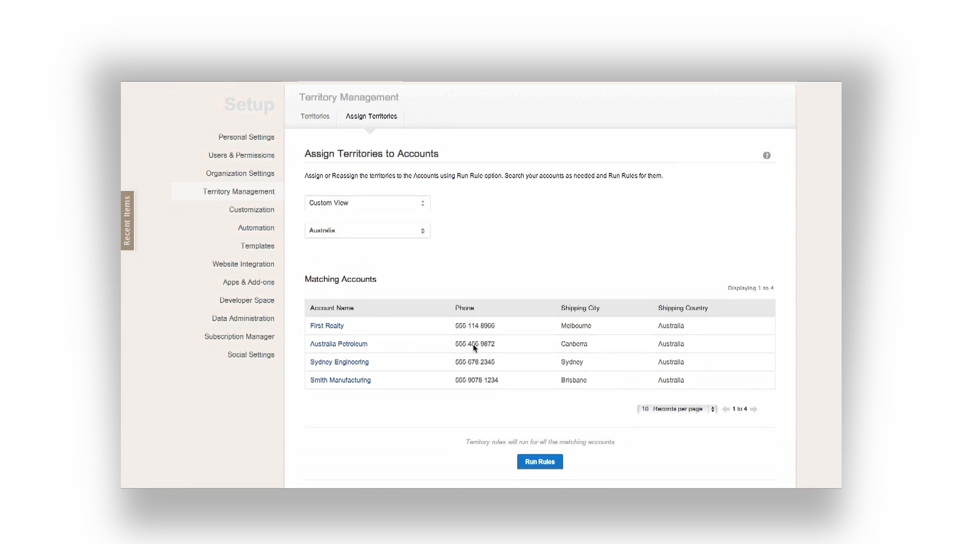
{"action": "left_click", "coordinate": [540, 461]}
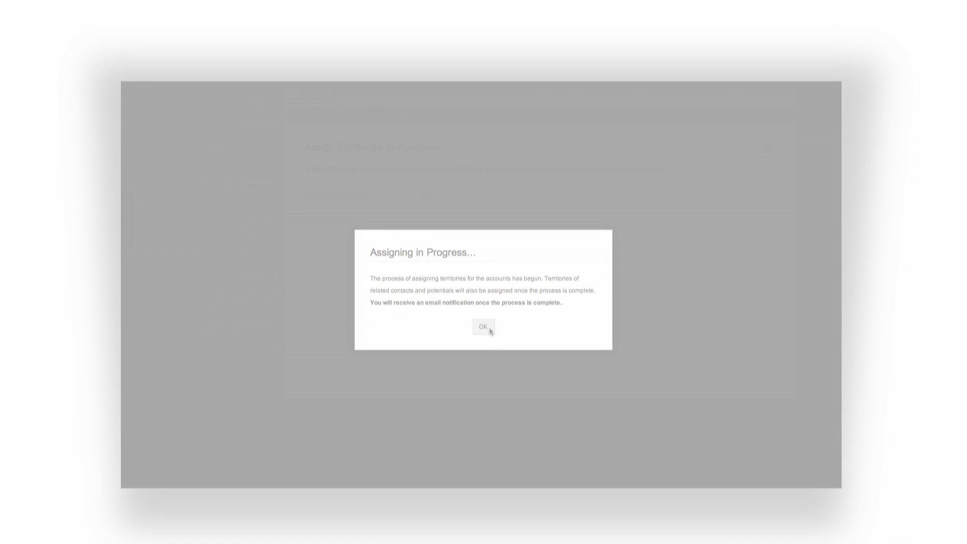
{"action": "left_click", "coordinate": [484, 326]}
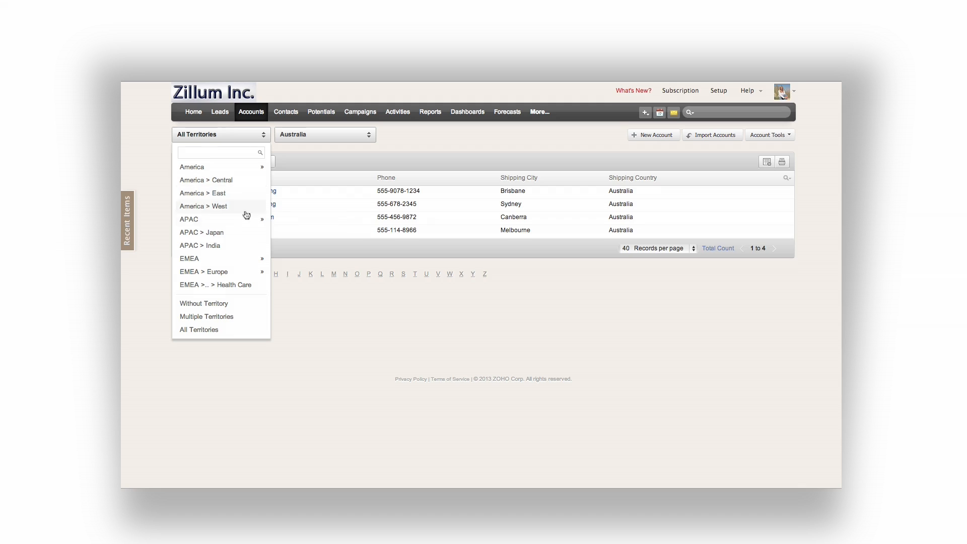
- Filter Accounts to the Australia territory, confirming four accounts, then move to Forecasts
{"action": "scroll", "scroll_direction": "down", "scroll_amount": 3}
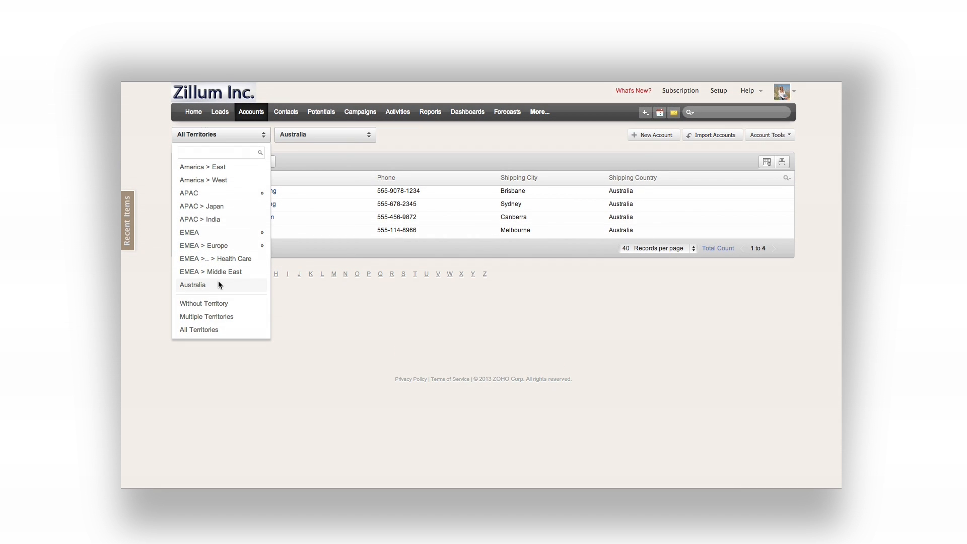
{"action": "left_click", "coordinate": [192, 284]}
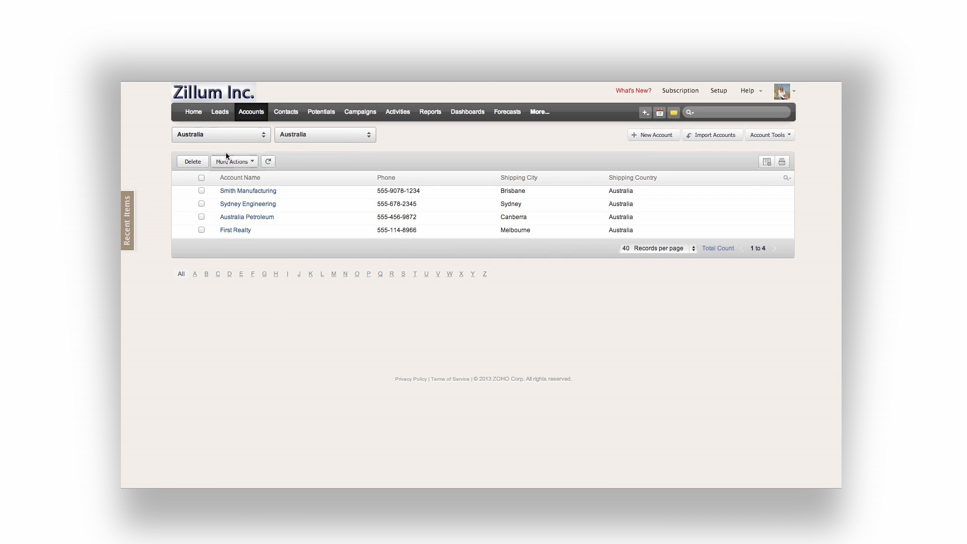
{"action": "mouse_move", "coordinate": [265, 218]}
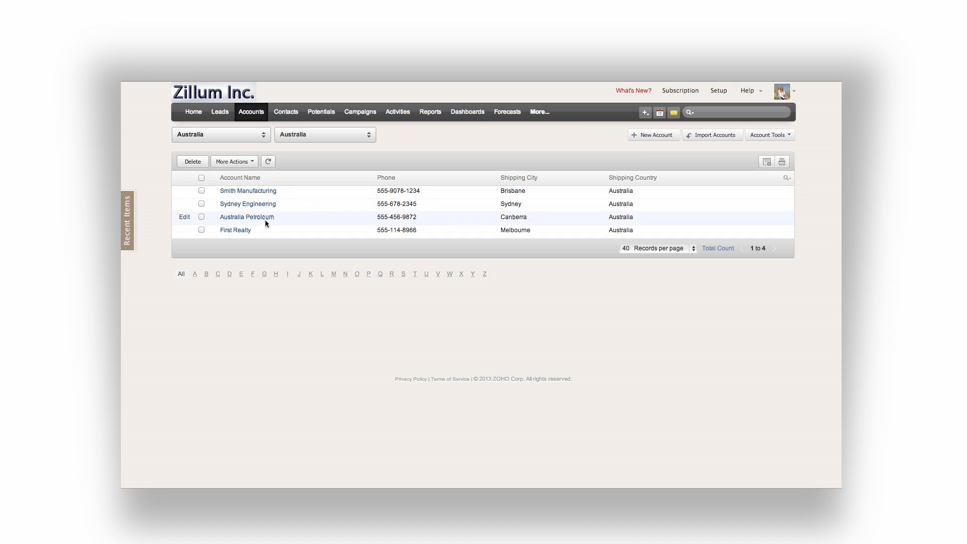
{"action": "left_click", "coordinate": [507, 112]}
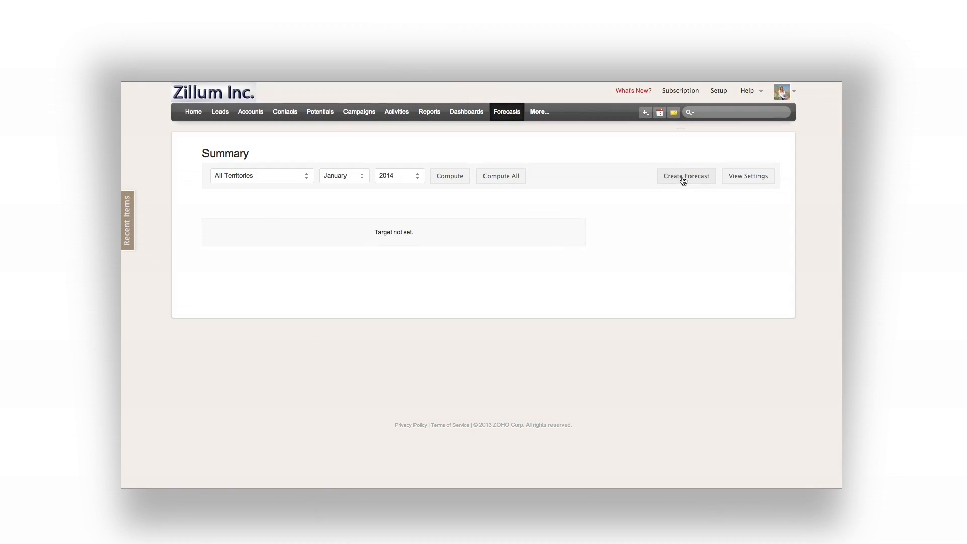
- Save a February 2014 Global Sales forecast of 50,000: 10,000 each for America, APAC, EMEA and 20,000 Australia
{"action": "left_click", "coordinate": [685, 175]}
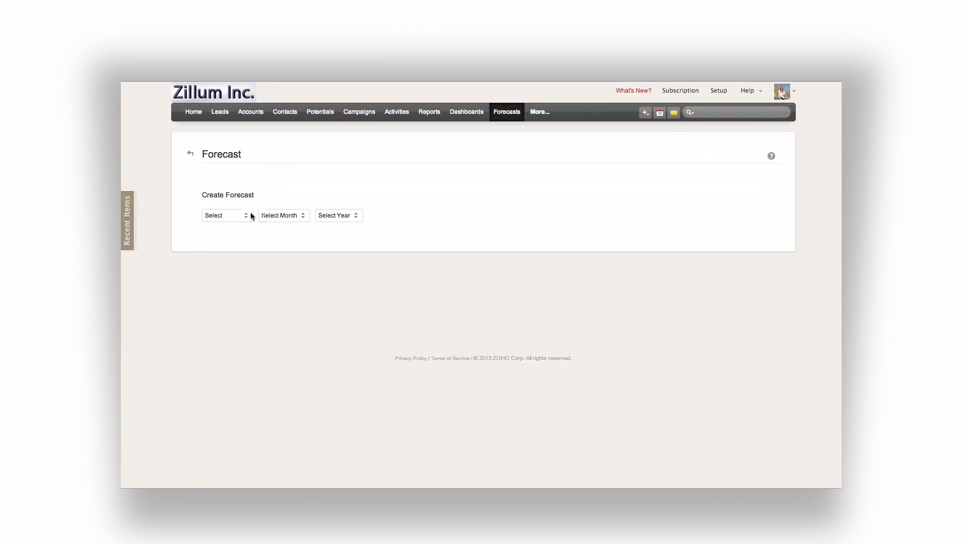
{"action": "left_click", "coordinate": [224, 216]}
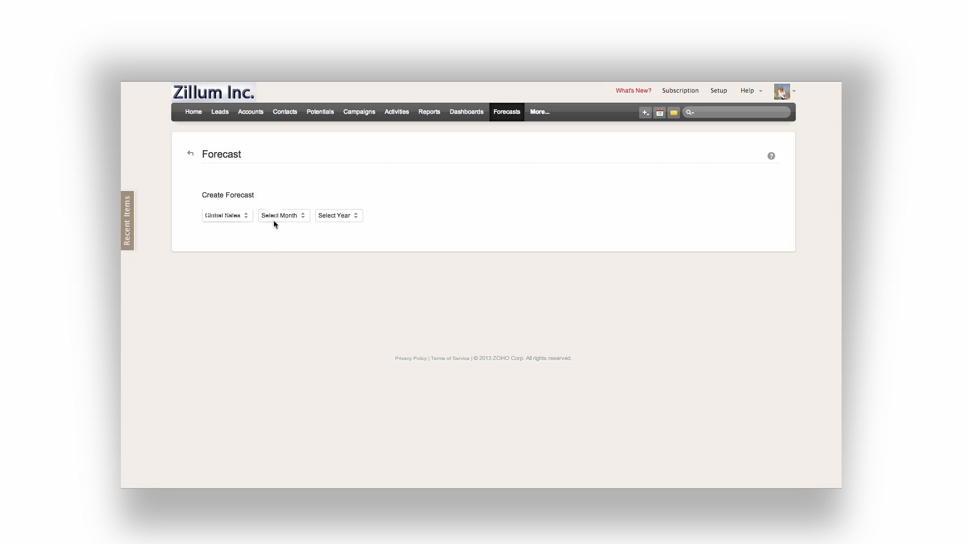
{"action": "left_click", "coordinate": [283, 216]}
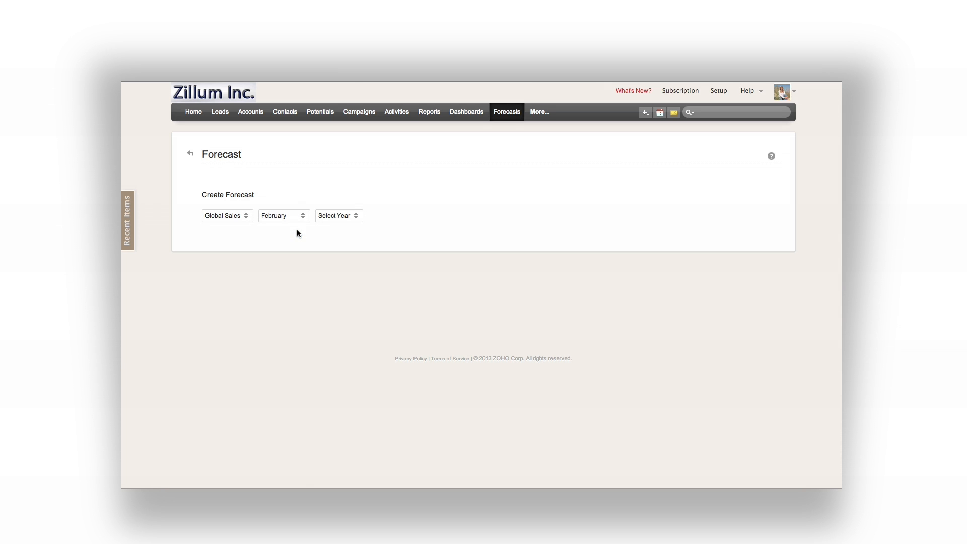
{"action": "left_click", "coordinate": [338, 216]}
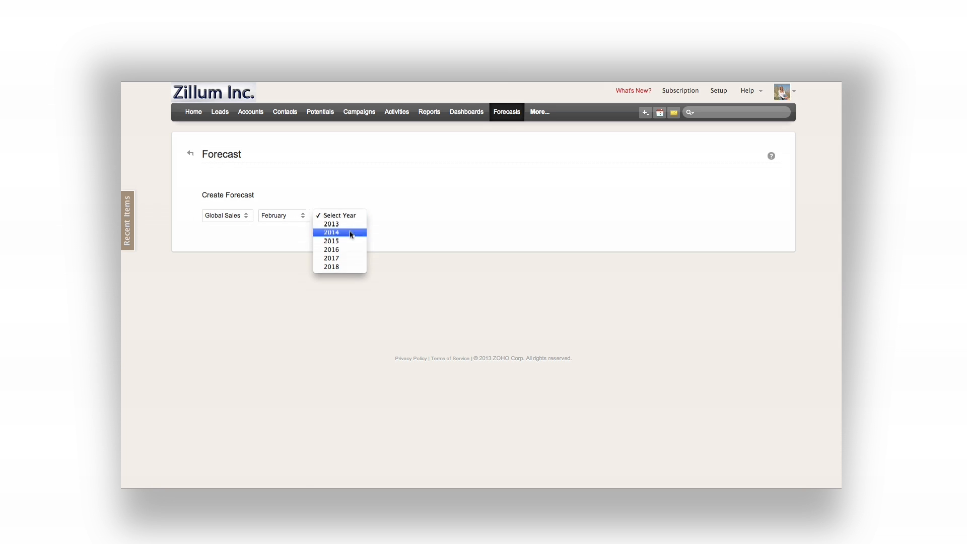
{"action": "left_click", "coordinate": [330, 232]}
{"action": "type", "text": "20000"}
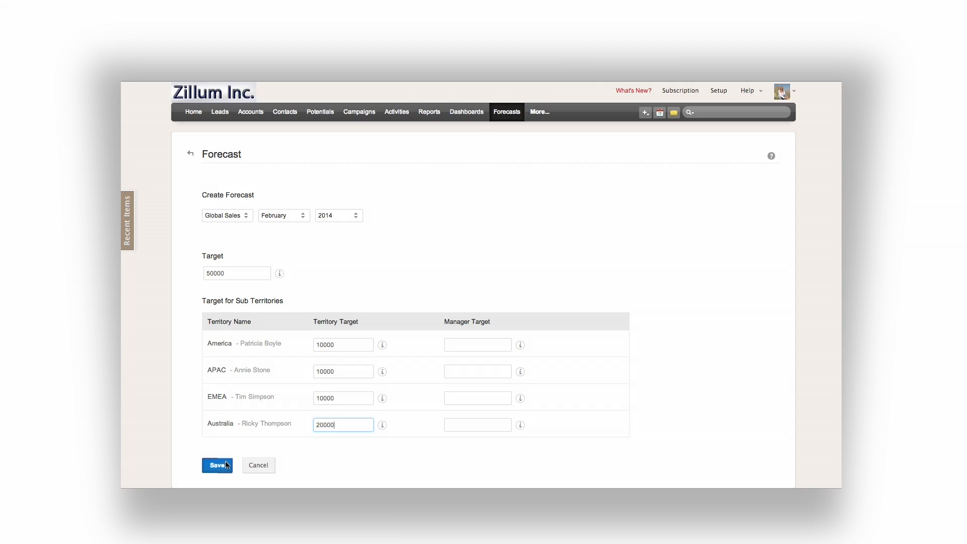
{"action": "left_click", "coordinate": [216, 466]}
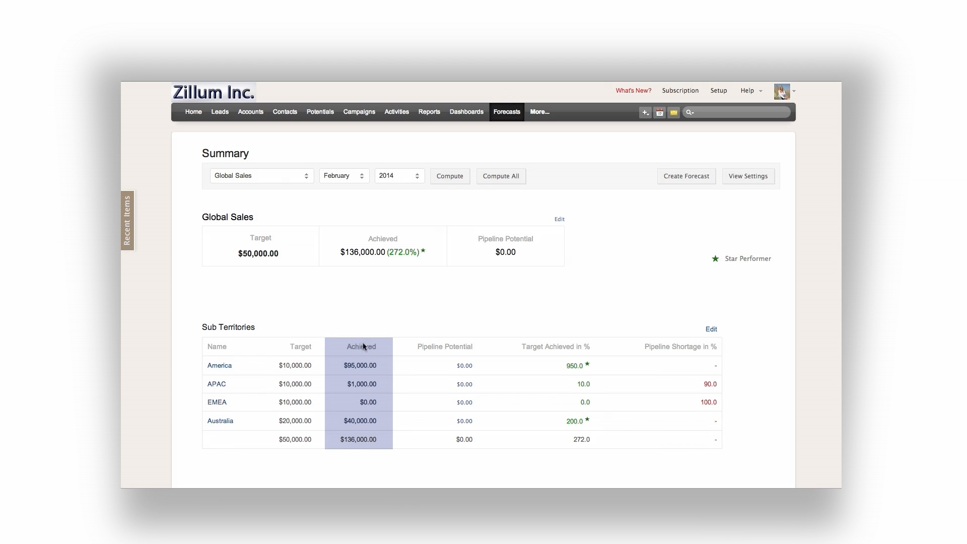
{"action": "mouse_move", "coordinate": [449, 345]}
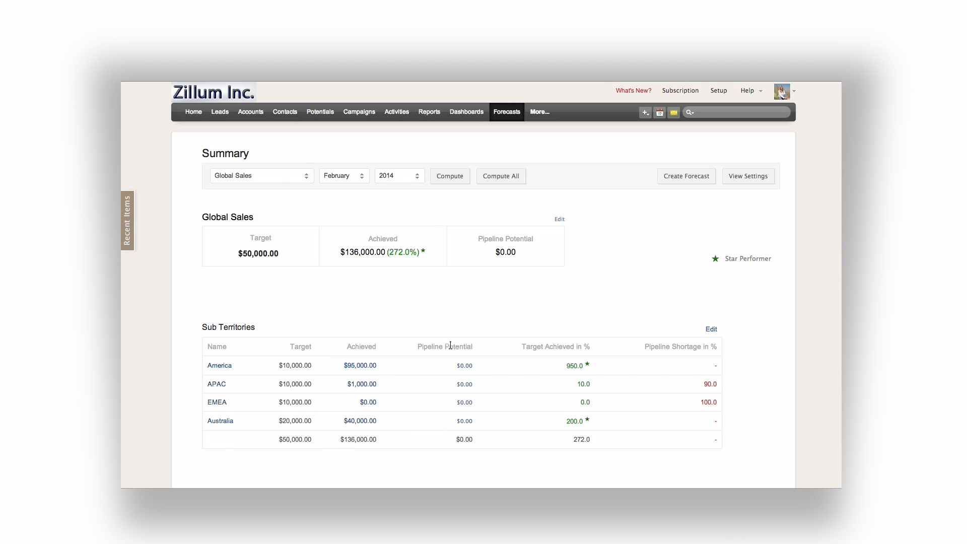
- Review the forecast summary and move to the Reports list
{"action": "left_click", "coordinate": [555, 345]}
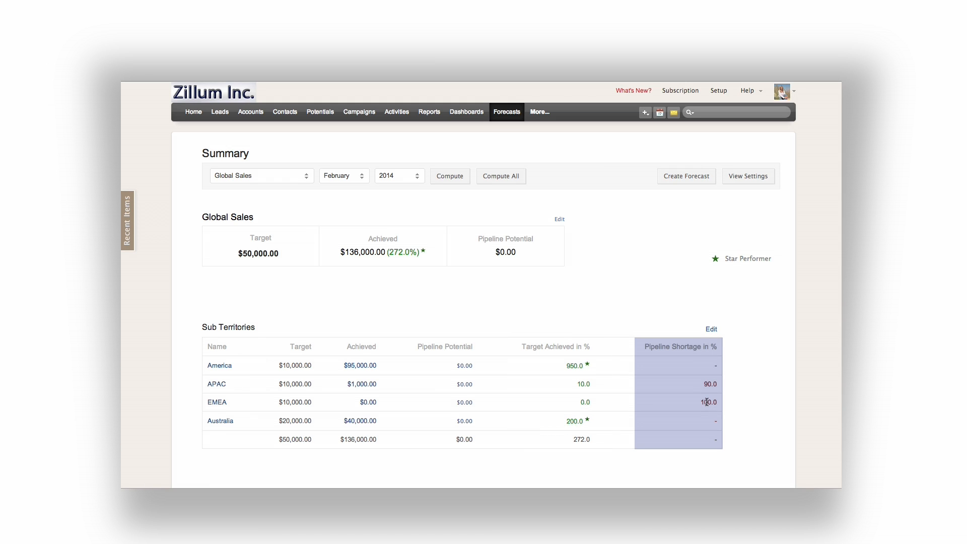
{"action": "left_click", "coordinate": [428, 111]}
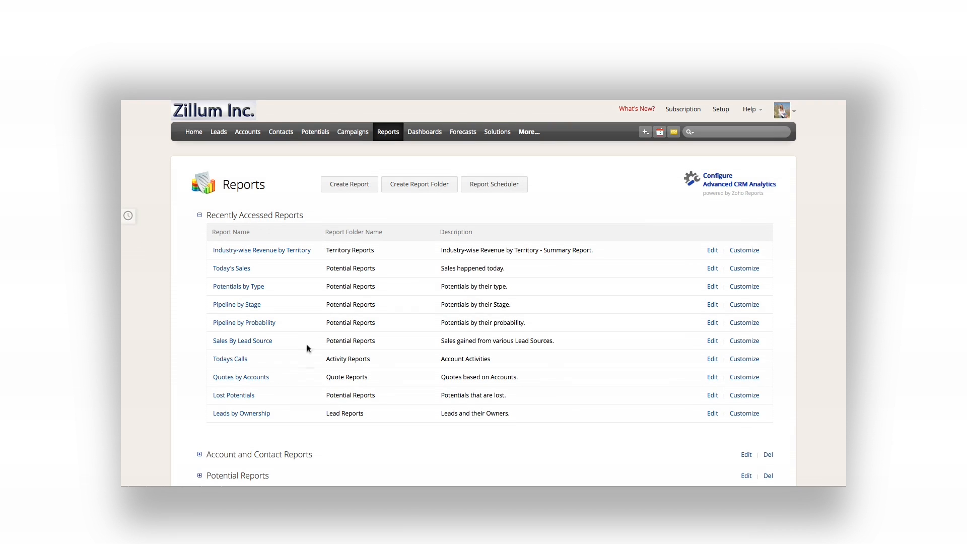
- View the Industry-wise Revenue by Territory report's pie chart and revenue table
{"action": "scroll", "scroll_direction": "down", "scroll_amount": 3}
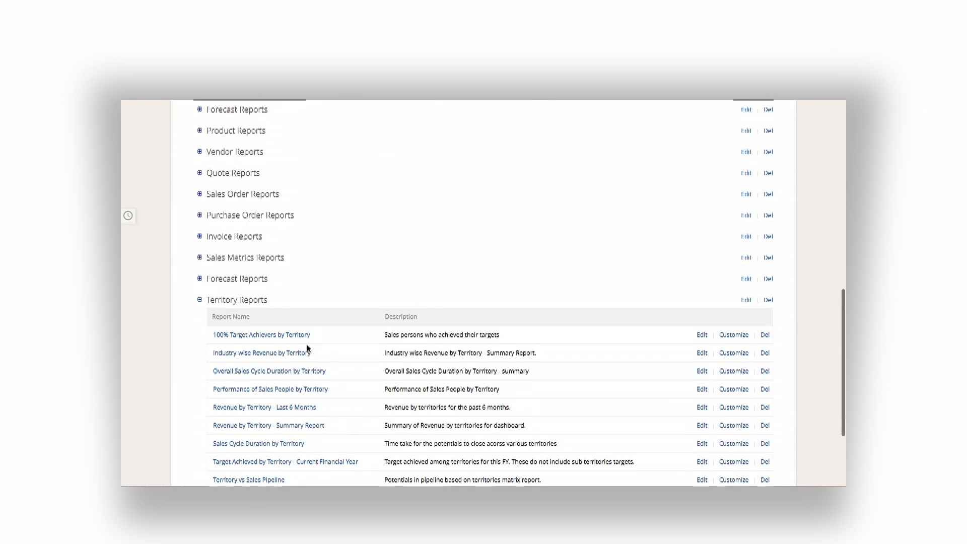
{"action": "scroll", "scroll_direction": "down", "scroll_amount": 3}
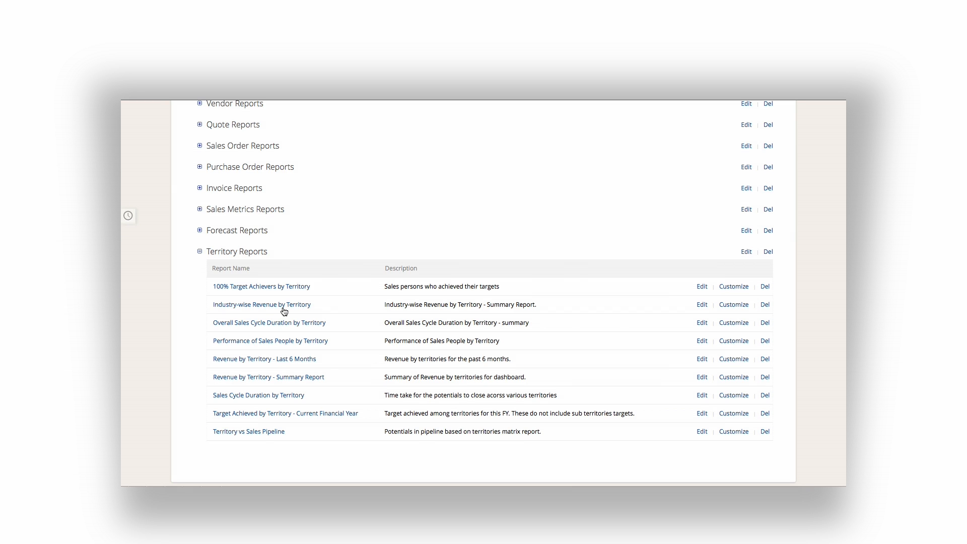
{"action": "left_click", "coordinate": [261, 304]}
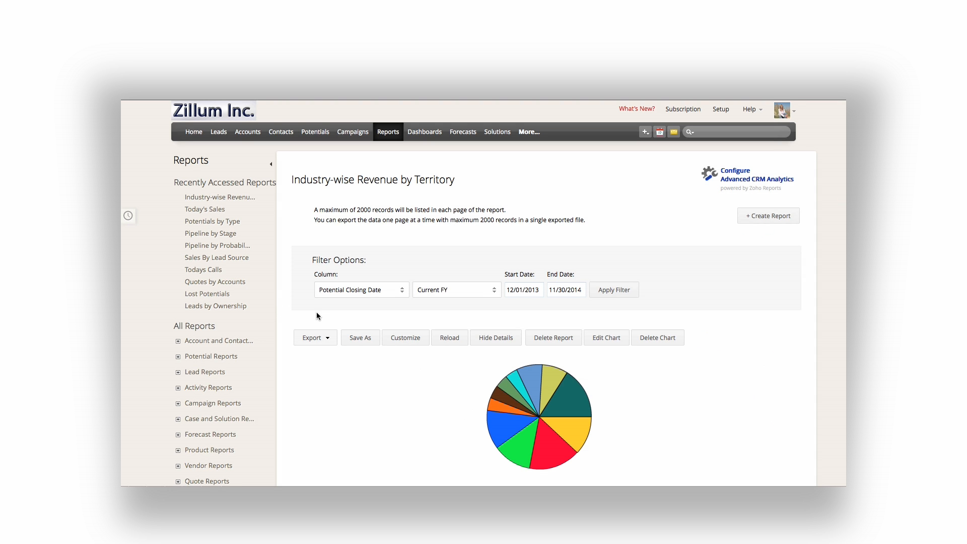
{"action": "scroll", "scroll_direction": "down", "scroll_amount": 3}
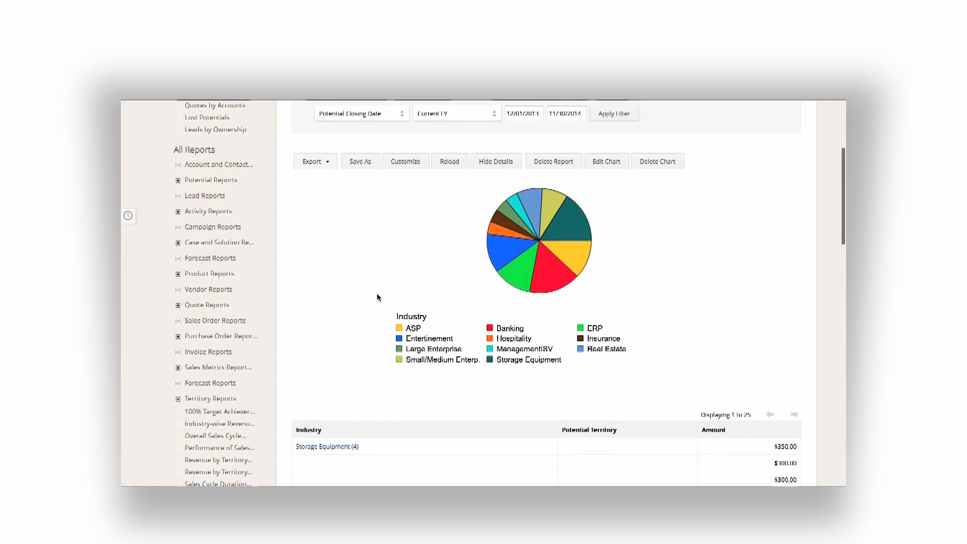
{"action": "scroll", "scroll_direction": "up", "scroll_amount": 3}
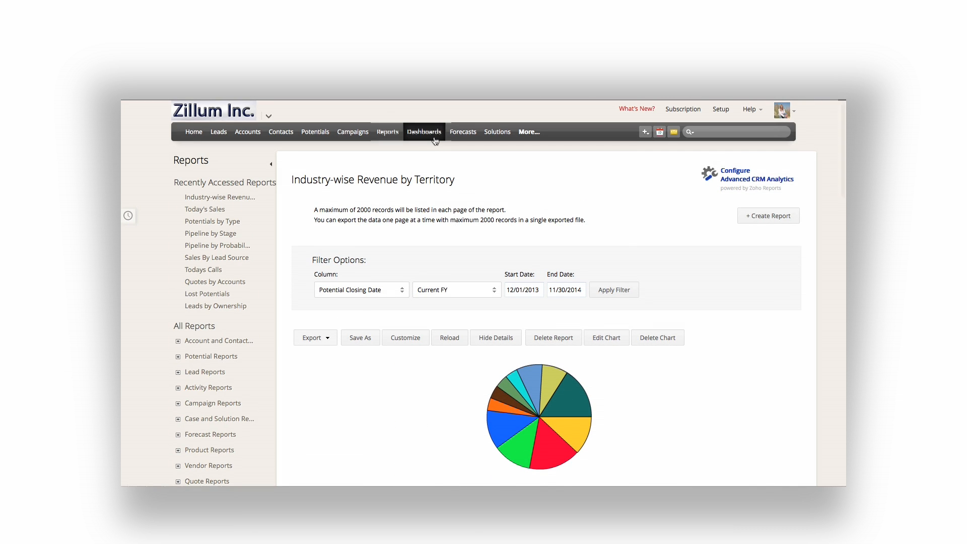
- Switch Dashboards to the Territory Dashboard with revenue-by-territory charts
{"action": "left_click", "coordinate": [424, 131]}
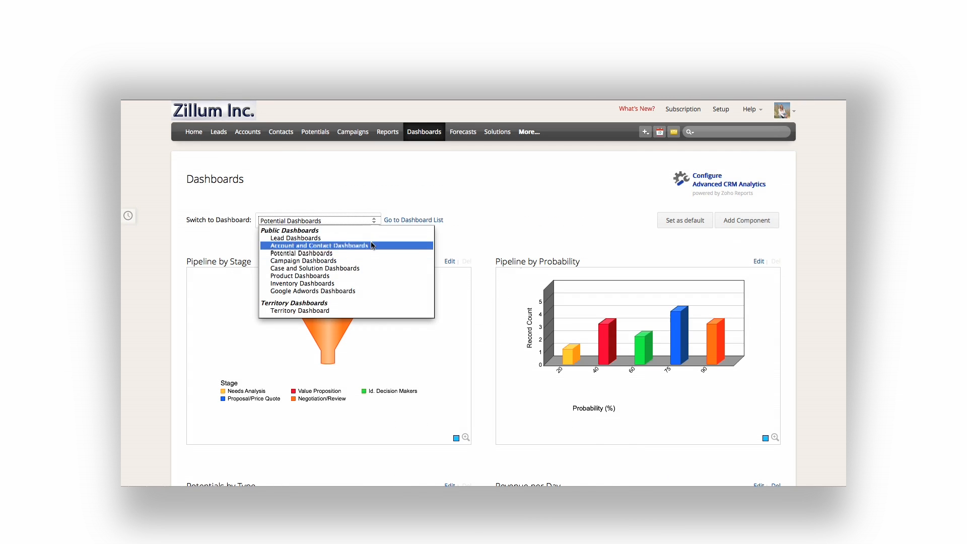
{"action": "left_click", "coordinate": [303, 310]}
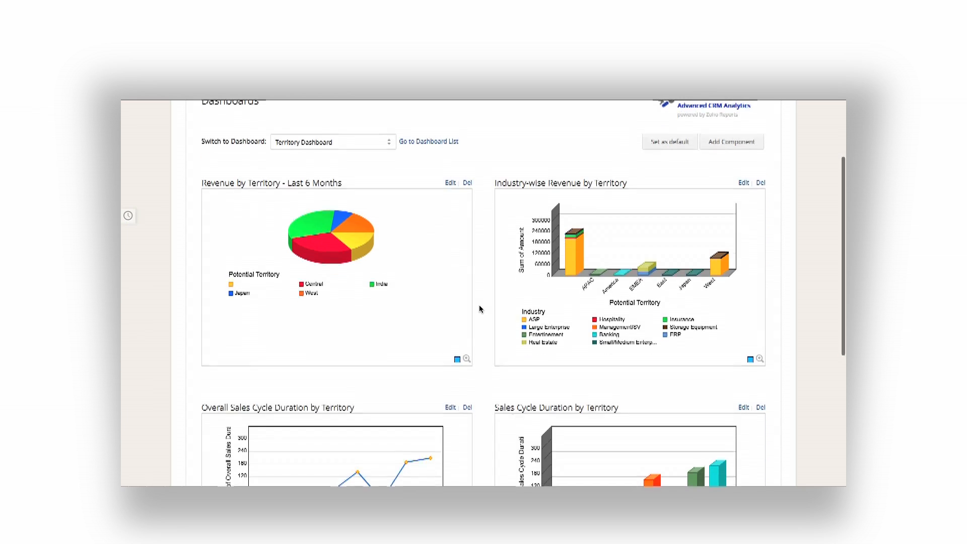